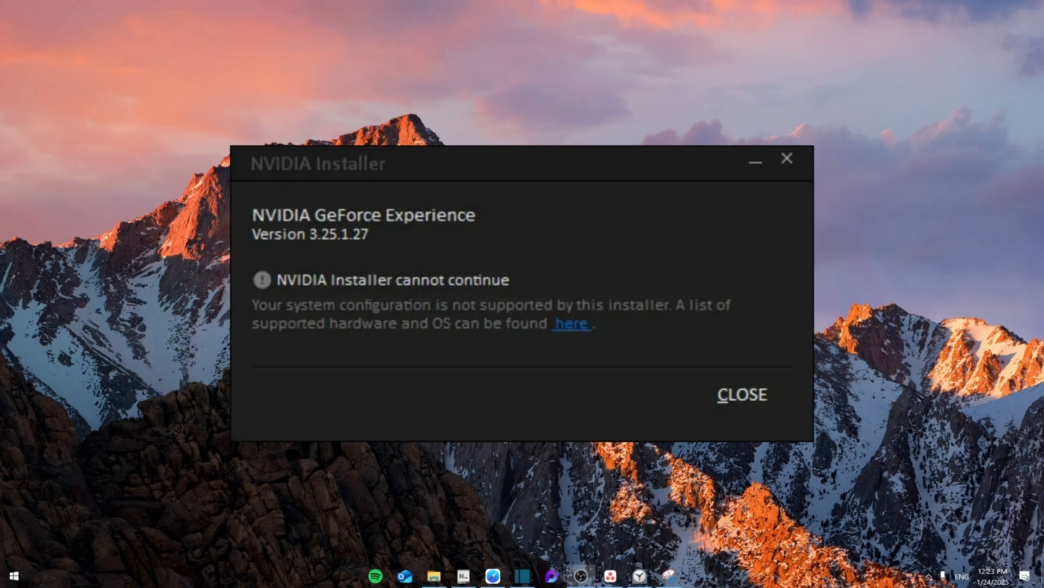
Dismiss the NVIDIA Installer's unsupported-system error and open Device Manager from Start search
left_click(741, 394)
type("devi")
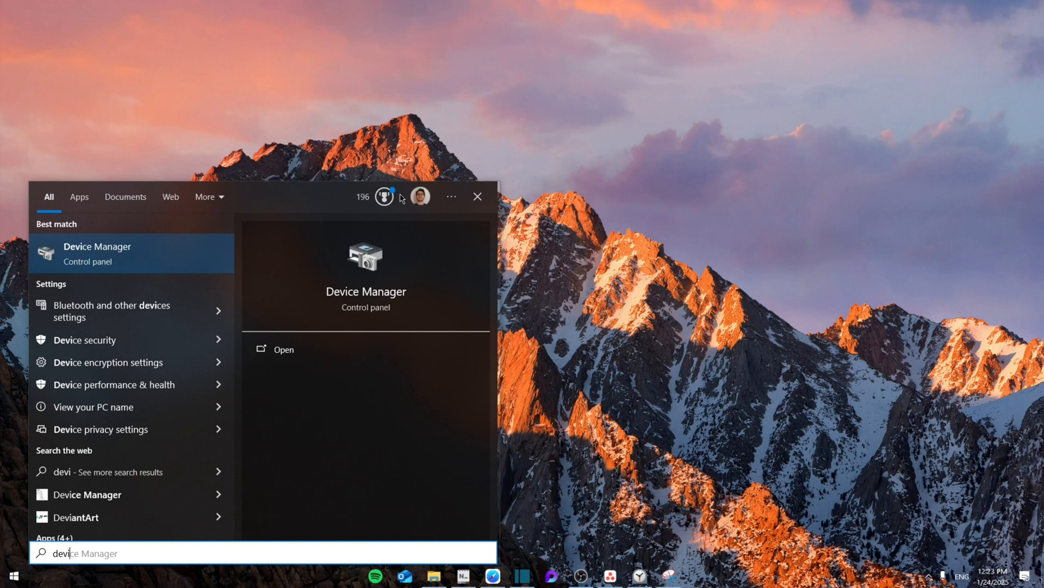
left_click(282, 348)
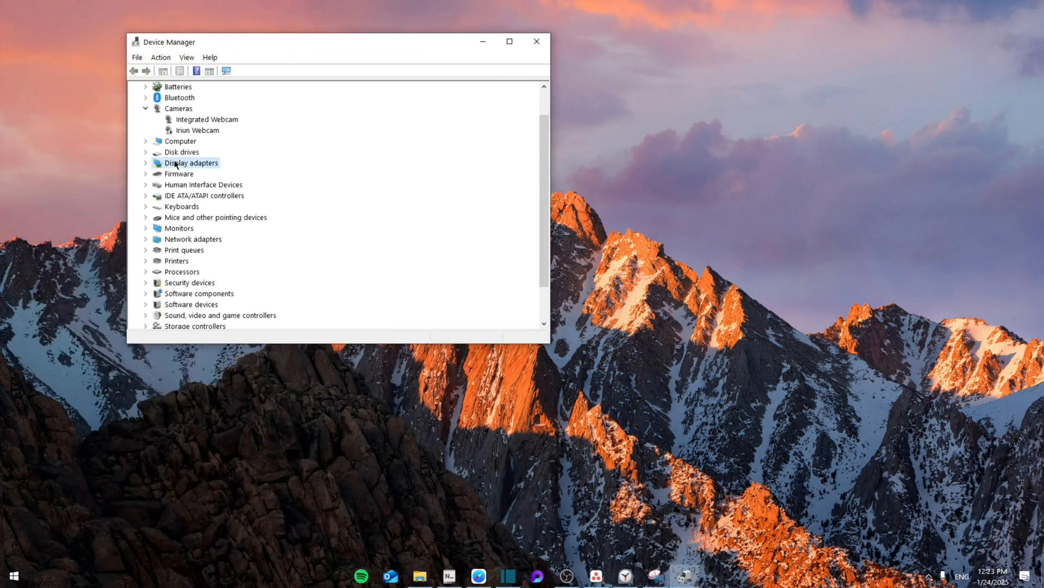
Search automatically for a newer RTX 3050 Laptop GPU driver and dismiss the already-installed result
left_click(145, 163)
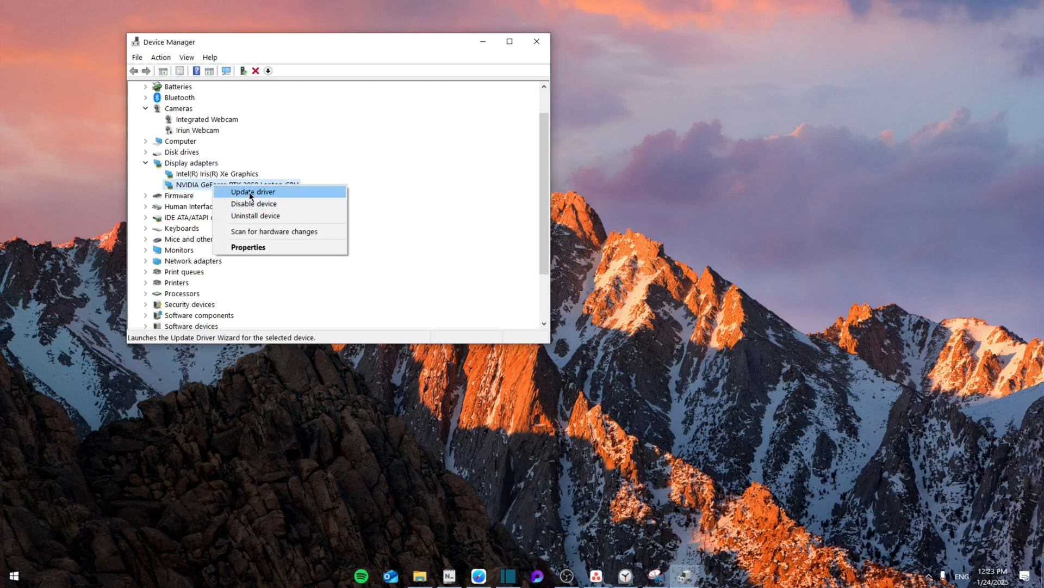
left_click(251, 192)
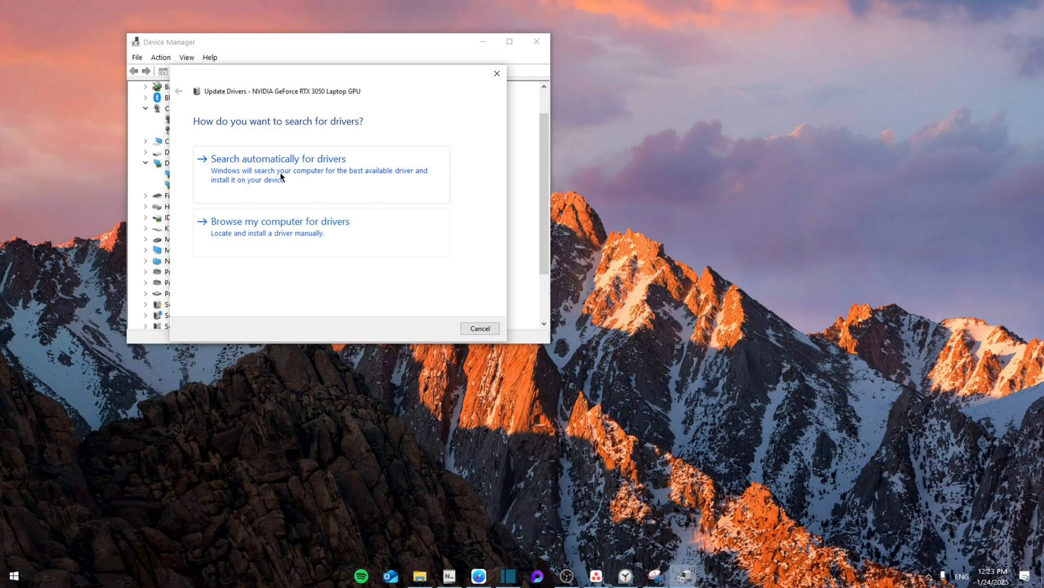
left_click(278, 159)
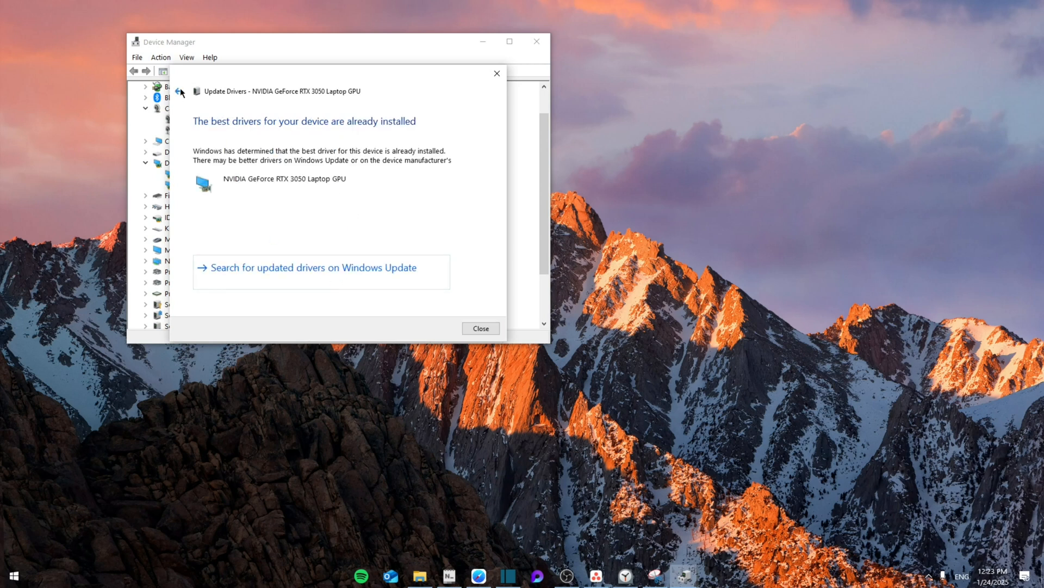
left_click(178, 91)
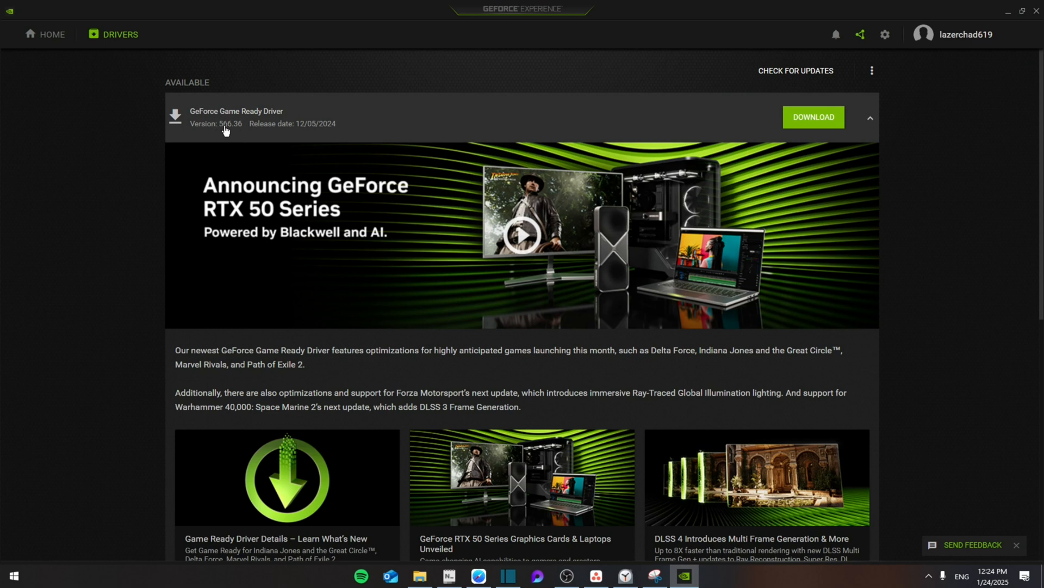
mouse_move(418, 125)
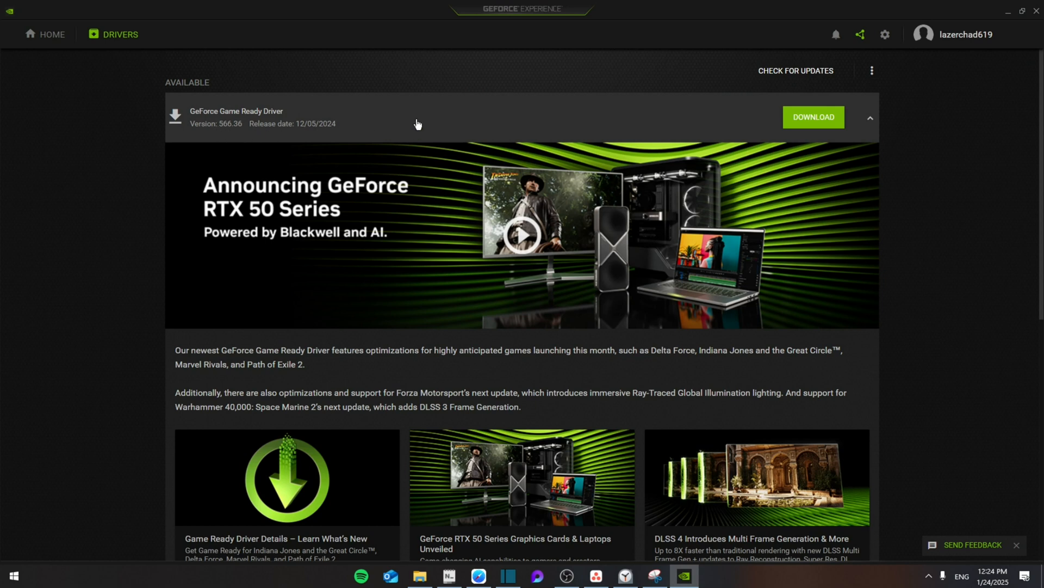
mouse_move(41, 558)
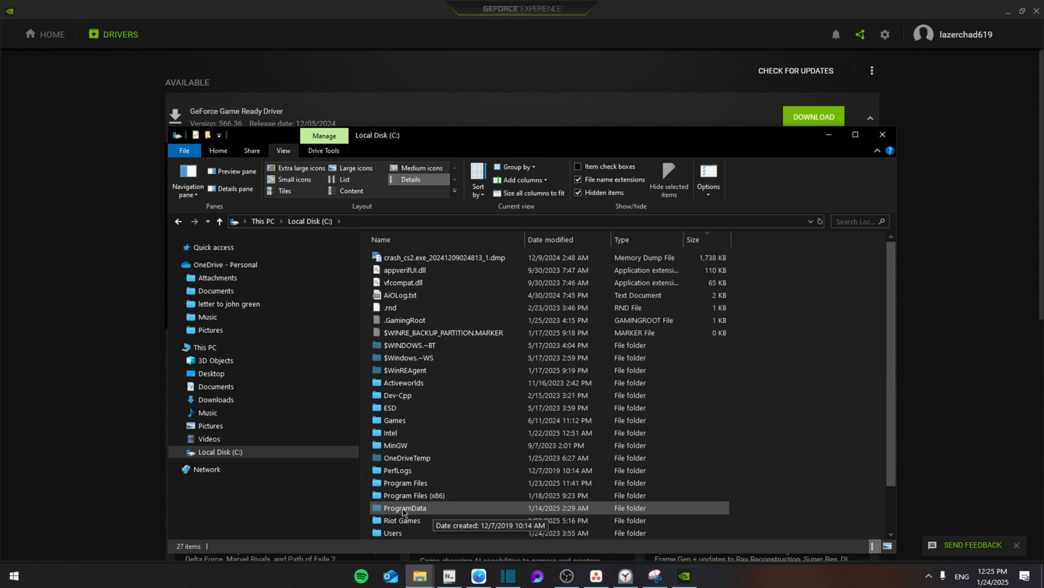
Navigate C:\ProgramData\NVIDIA Corporation\Downloader into the long-named e4e42eb… download folder
double_click(404, 508)
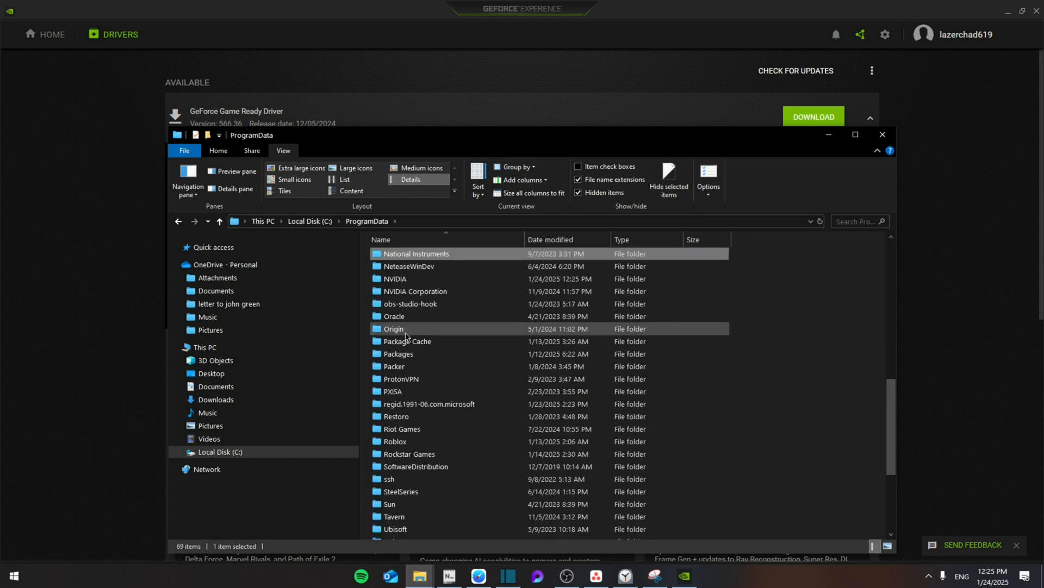
double_click(414, 291)
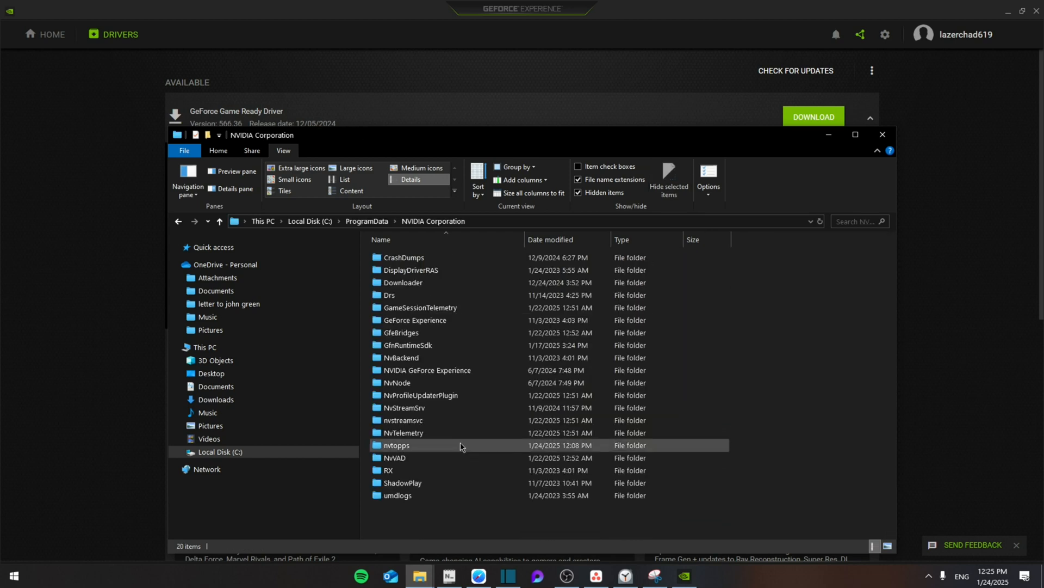
double_click(403, 282)
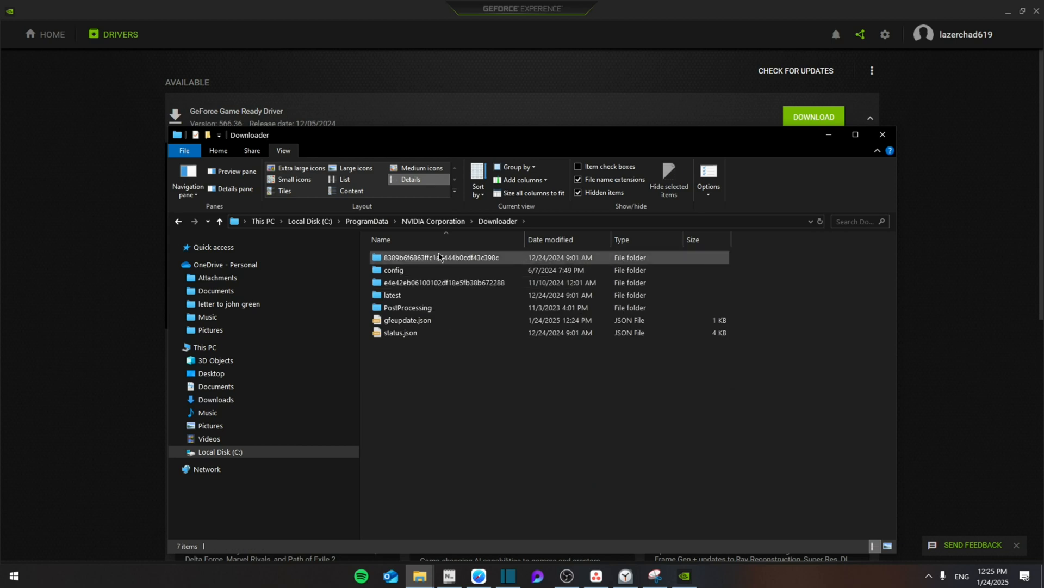
double_click(441, 257)
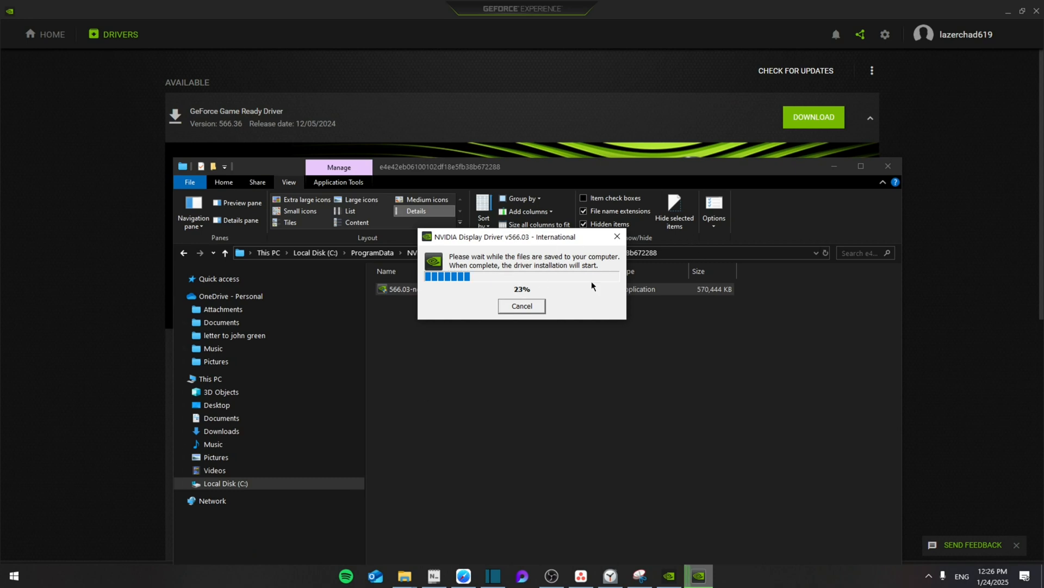
mouse_move(715, 213)
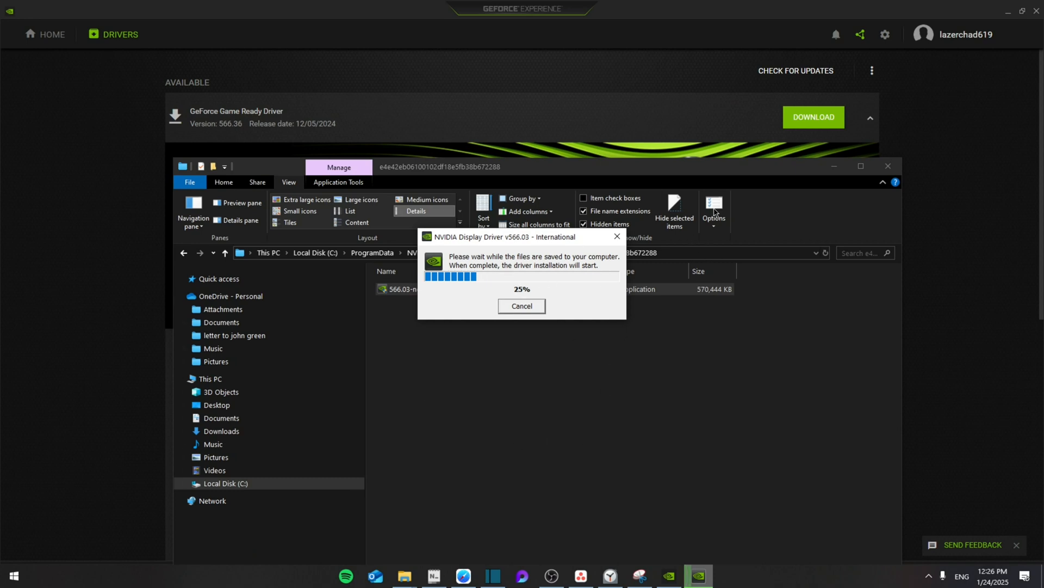